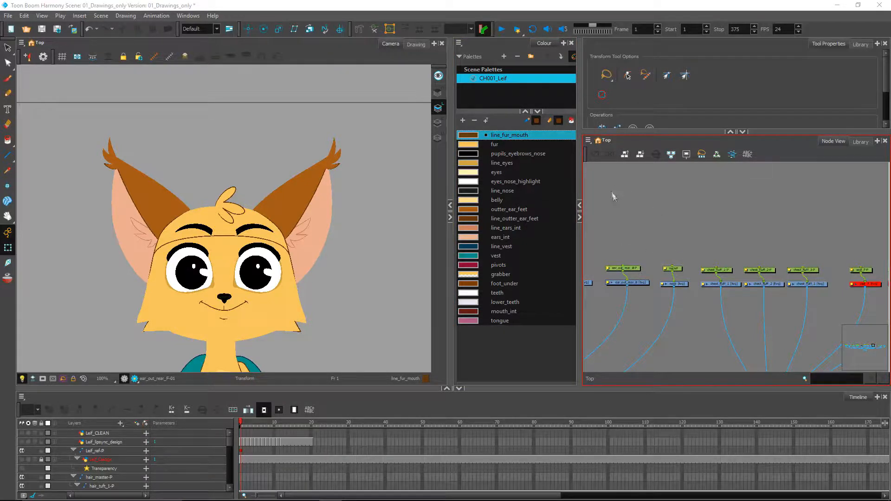
mouse_move(678, 259)
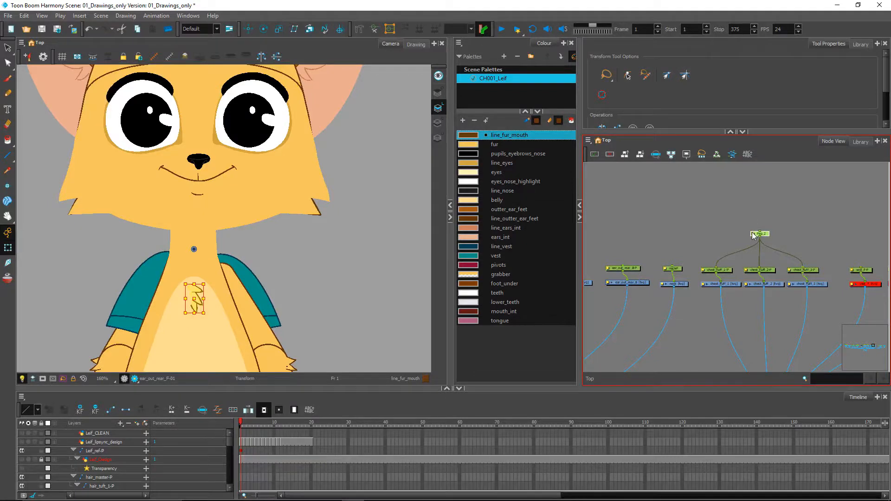
Step: Rename the new chest parent peg, entering chest_fl in Layer Properties
double_click(761, 234)
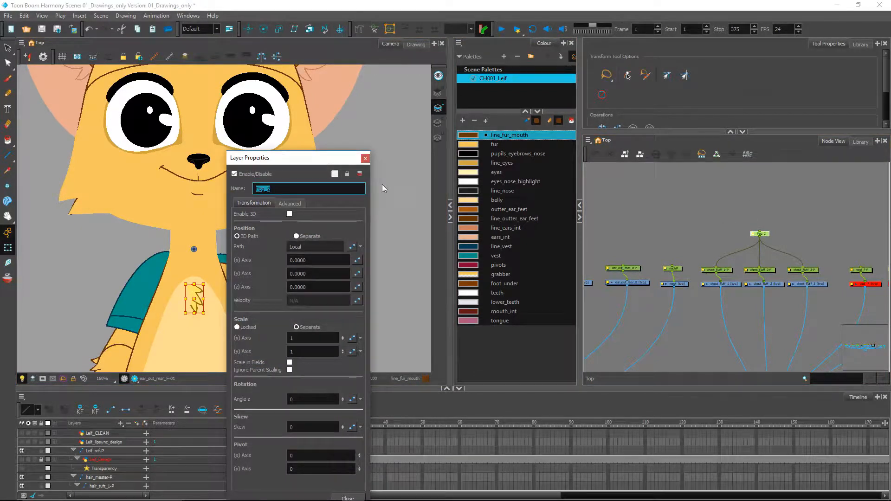
type("chest_fl")
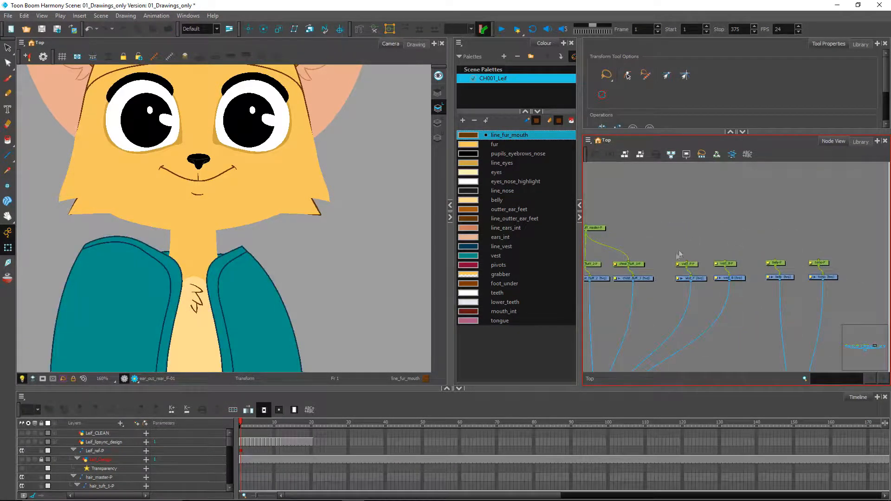
mouse_move(666, 240)
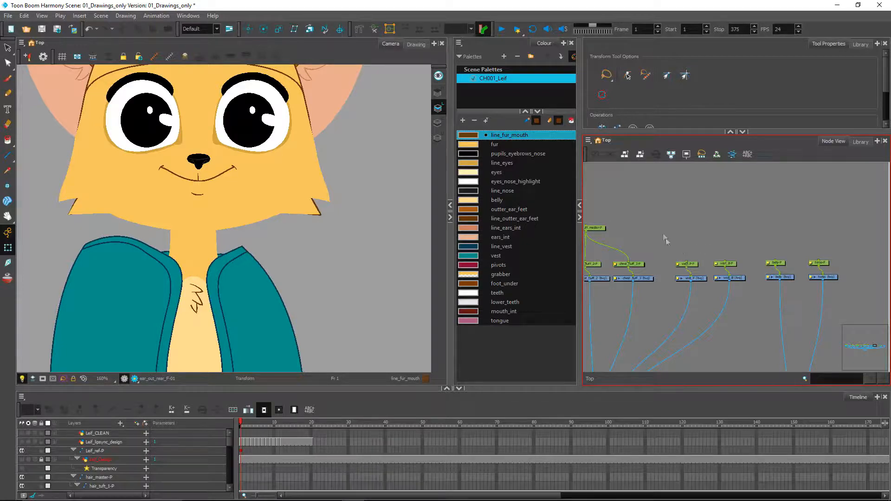
Step: Rename the new belly parent peg to belly_master and confirm
left_click(689, 264)
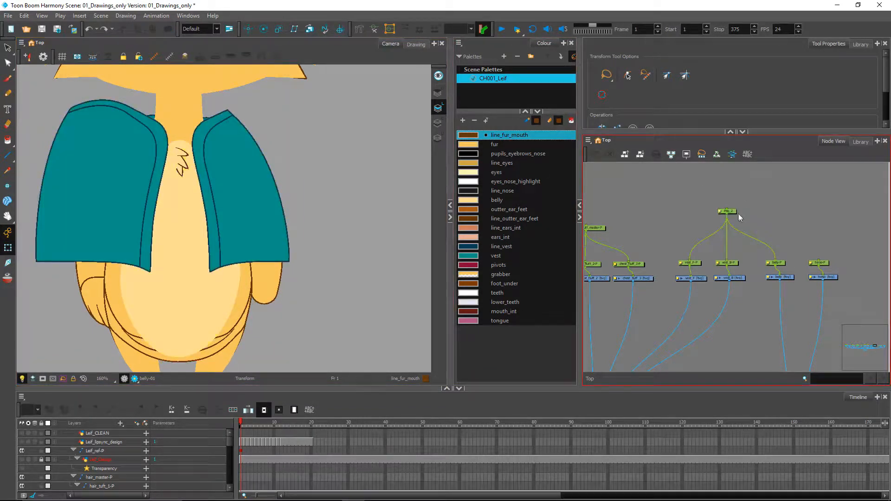
double_click(727, 211)
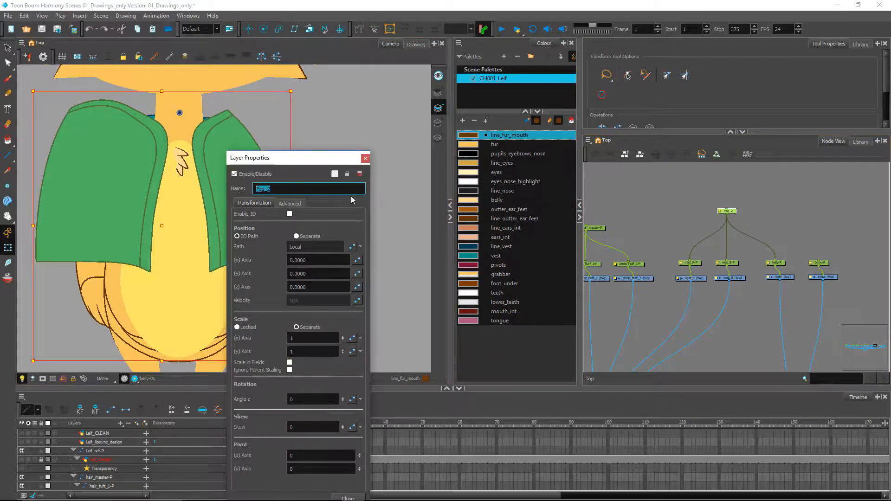
type("bel")
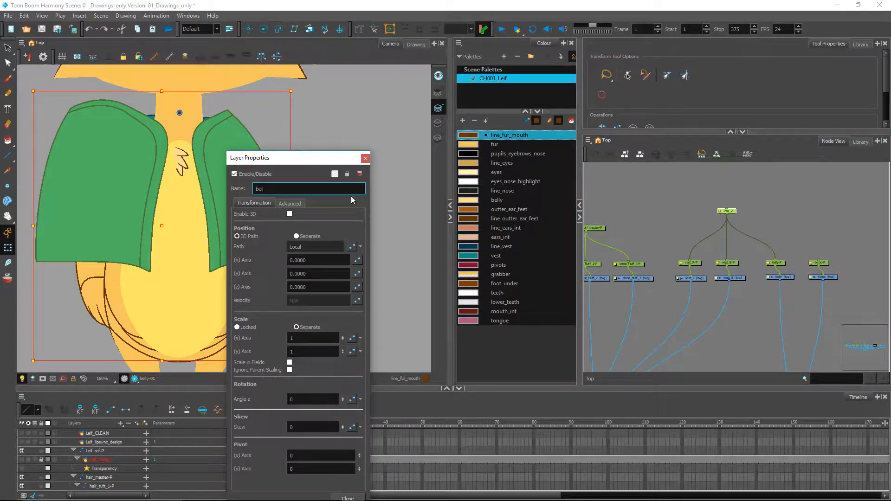
type("belly_master")
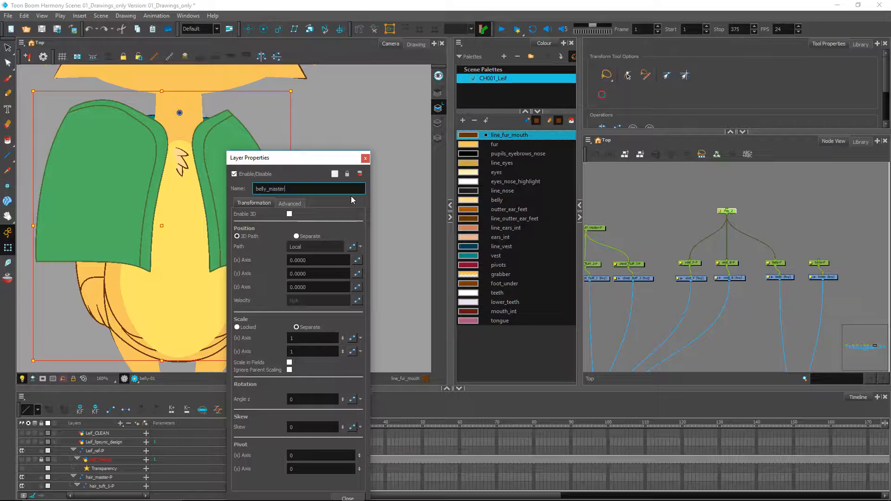
left_click(365, 158)
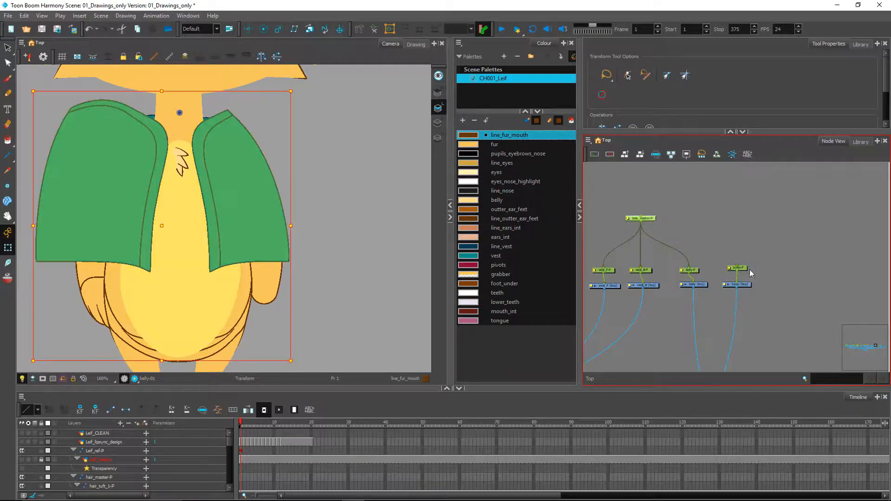
Step: Rename the new peg above belly_master and its neighbour to torso_full
left_click(640, 219)
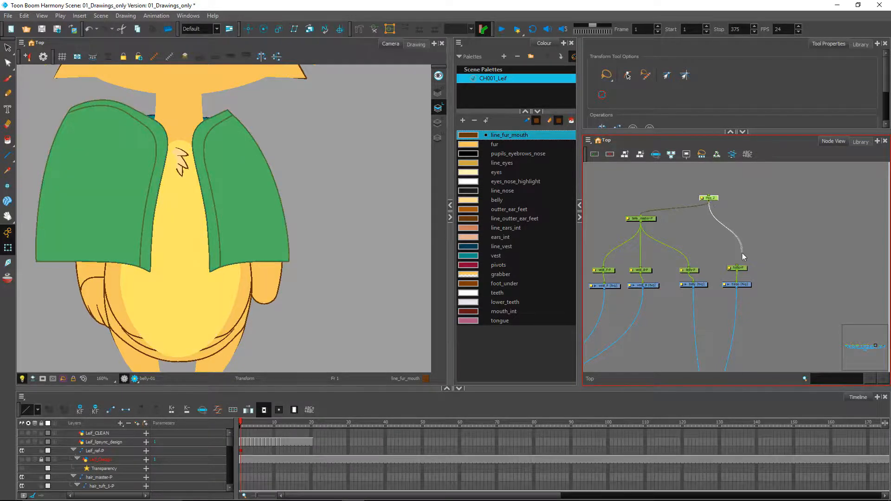
left_click(707, 191)
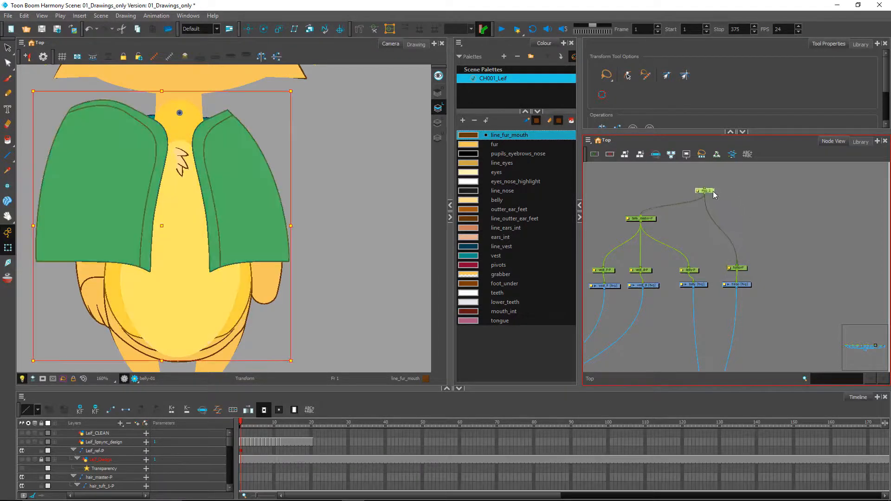
double_click(704, 190)
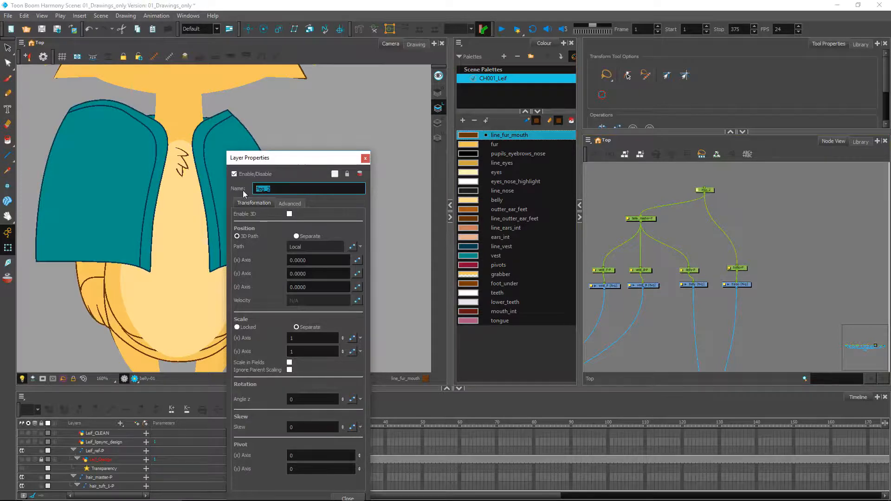
type("torso_full")
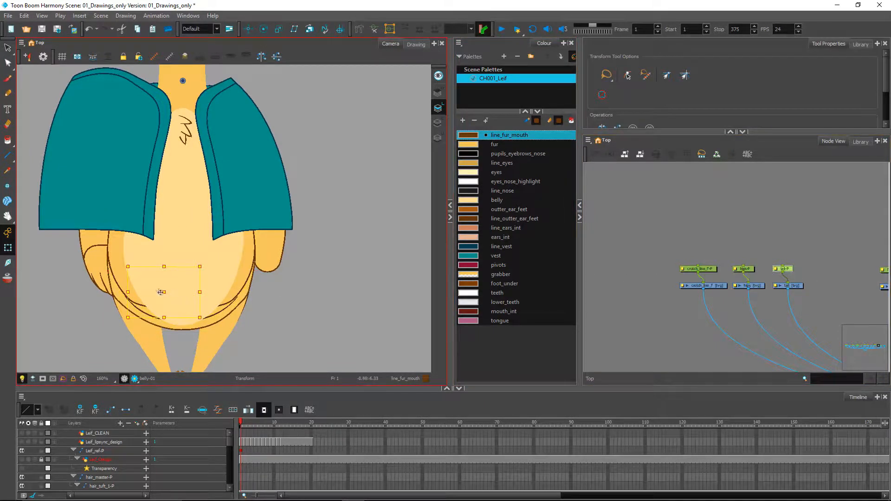
Step: Select the hip drawings in the Camera view and name their new parent peg hips_master-P
left_click_drag(161, 292, 175, 294)
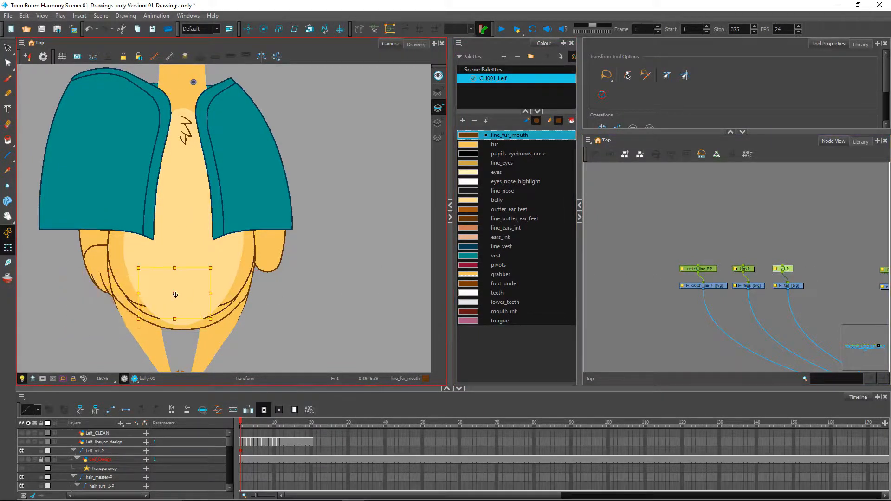
left_click_drag(176, 294, 125, 307)
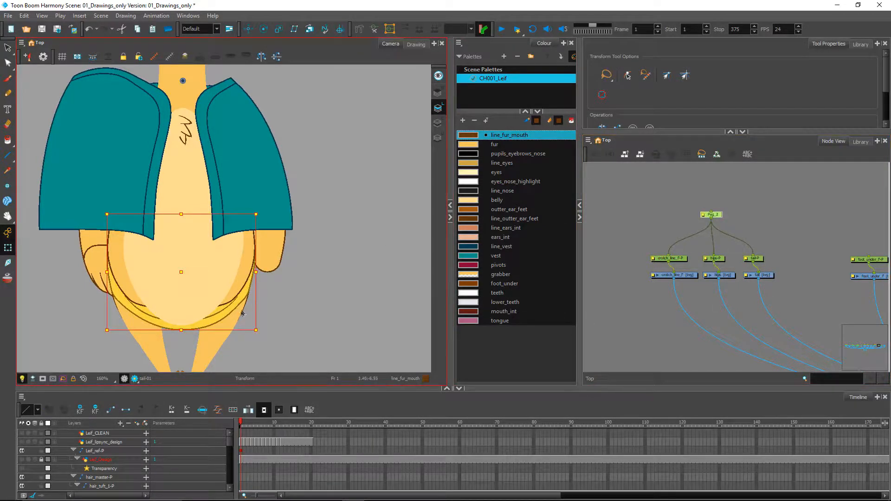
left_click_drag(181, 272, 175, 270)
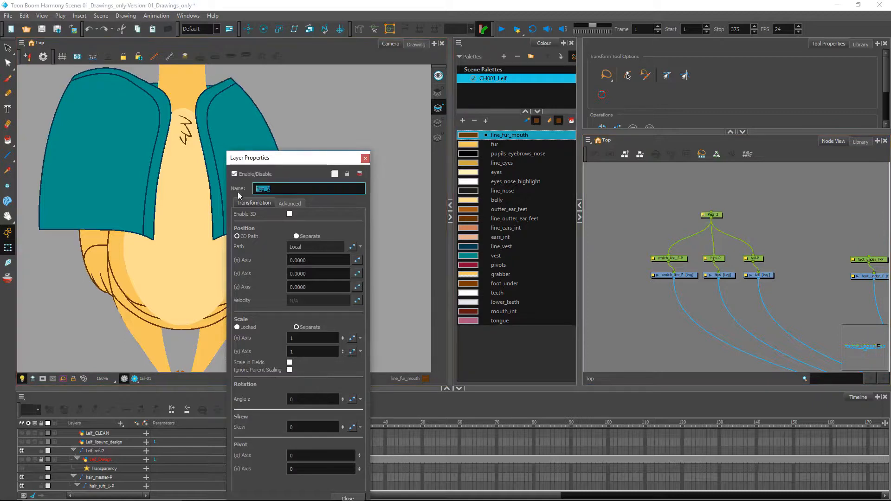
type("hips_ml")
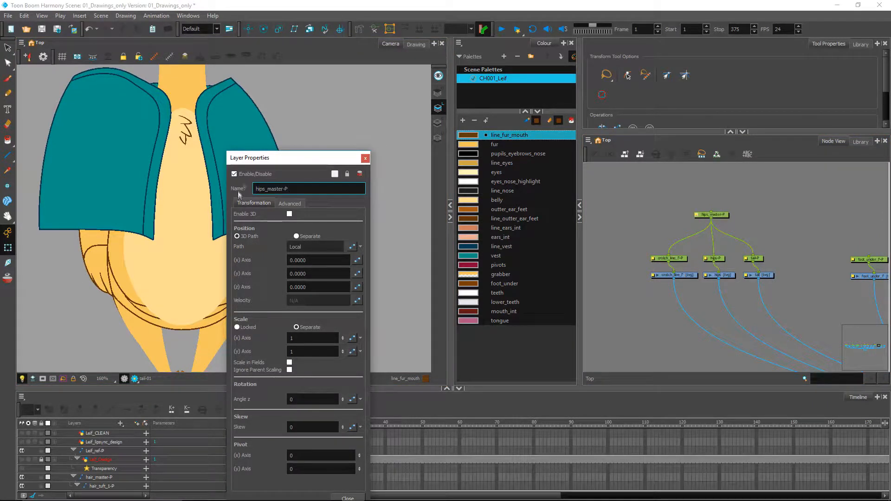
left_click(347, 498)
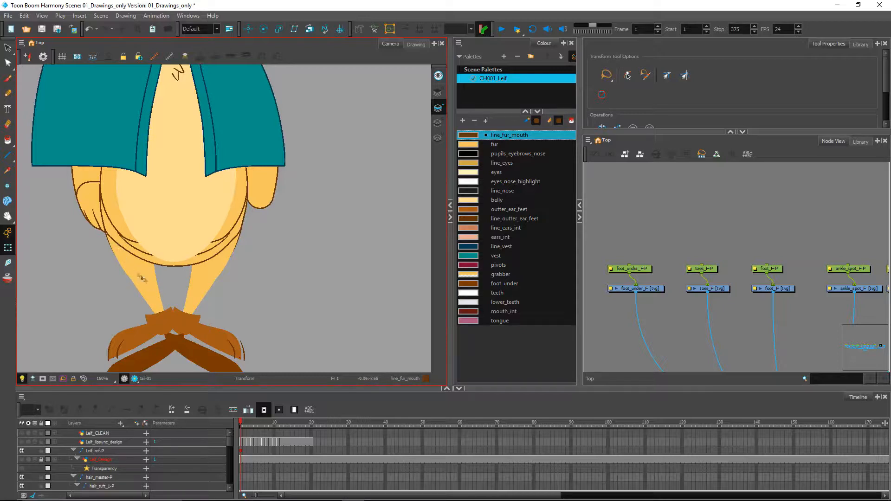
Step: Select the foot_under, toes and foot pieces for grouping under a new parent peg
left_click(132, 344)
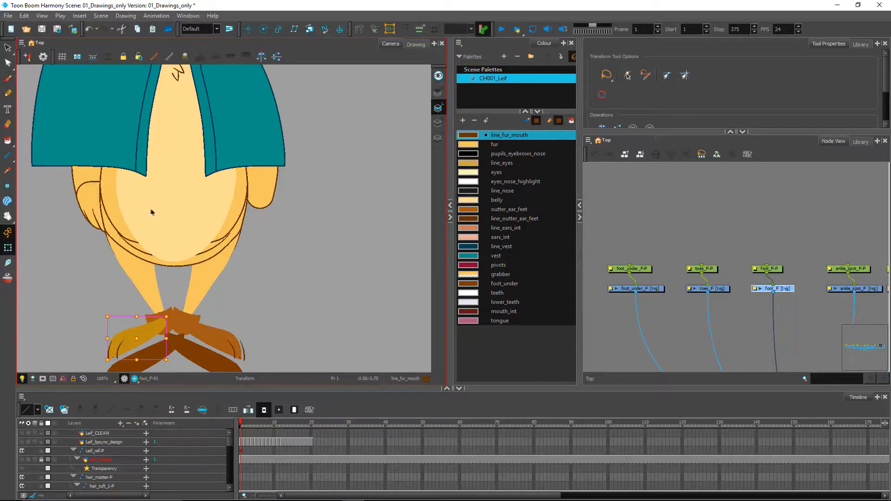
mouse_move(183, 249)
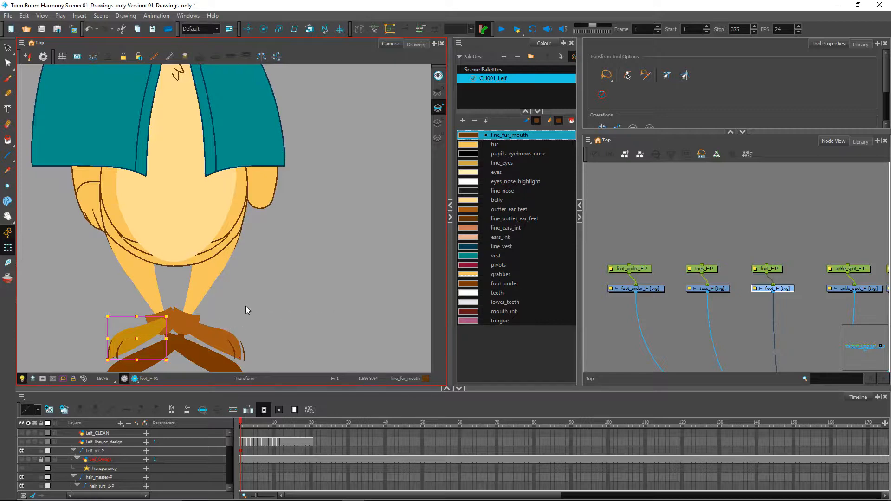
mouse_move(338, 315)
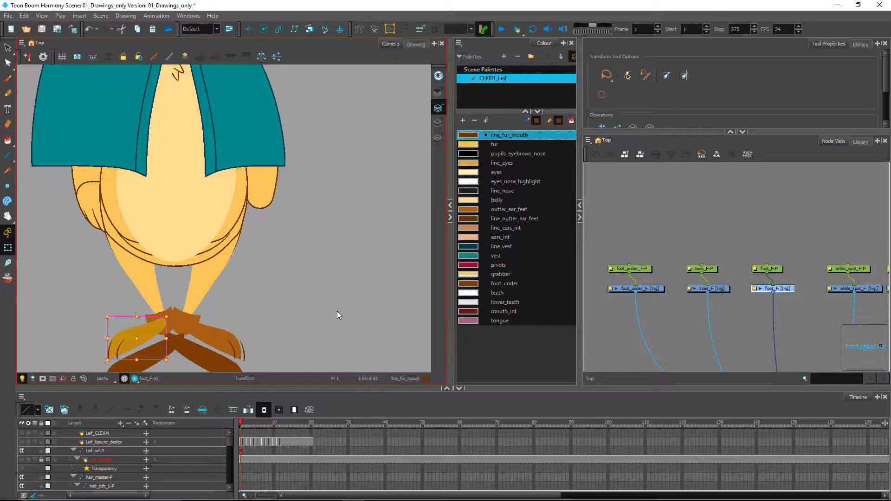
mouse_move(263, 283)
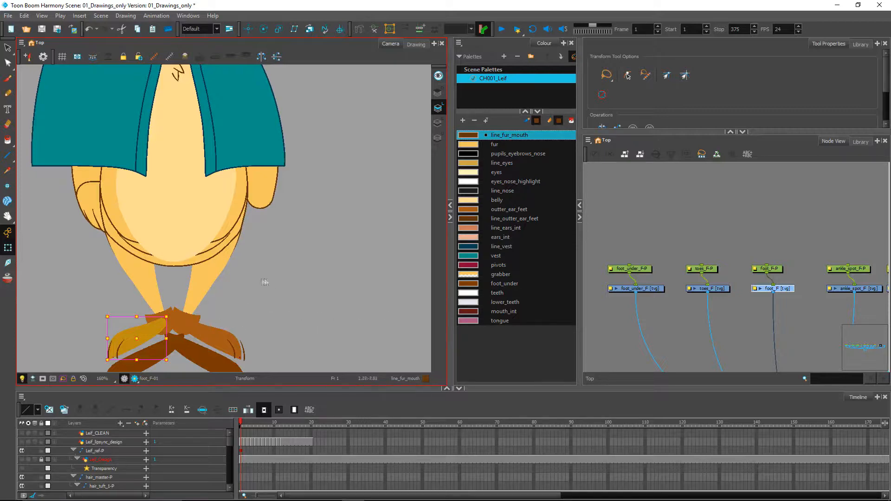
mouse_move(371, 278)
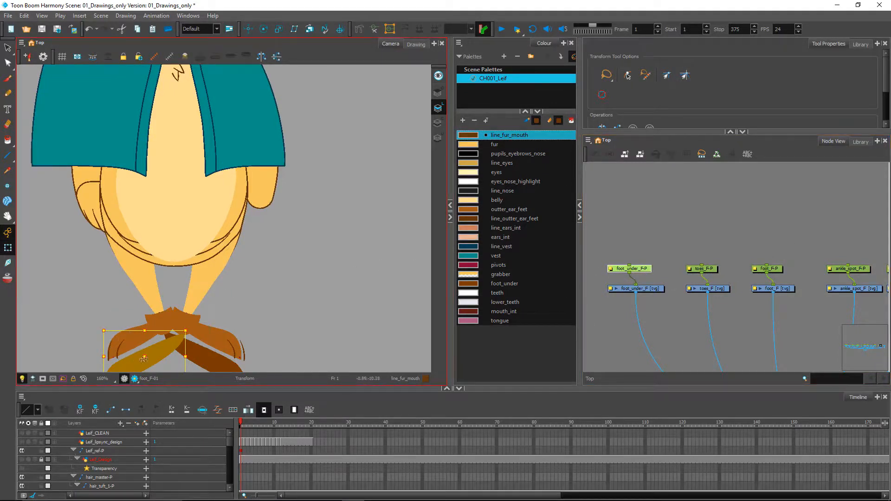
left_click_drag(145, 347, 141, 353)
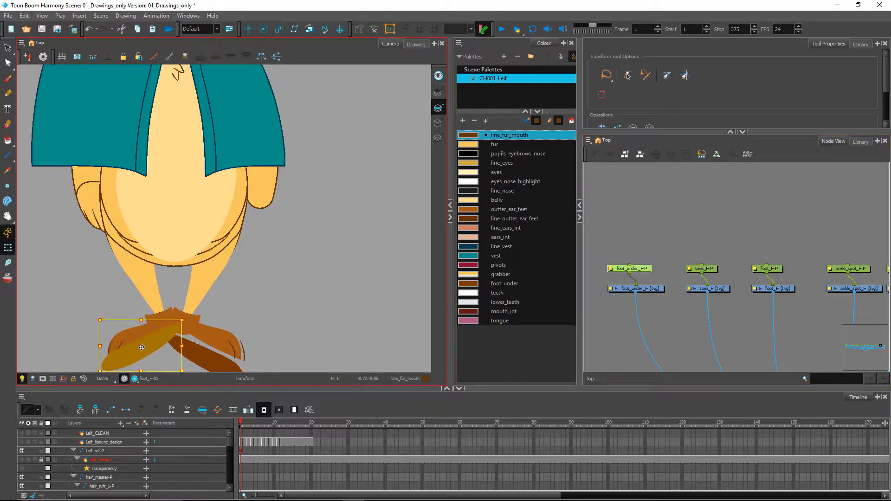
left_click_drag(142, 348, 143, 339)
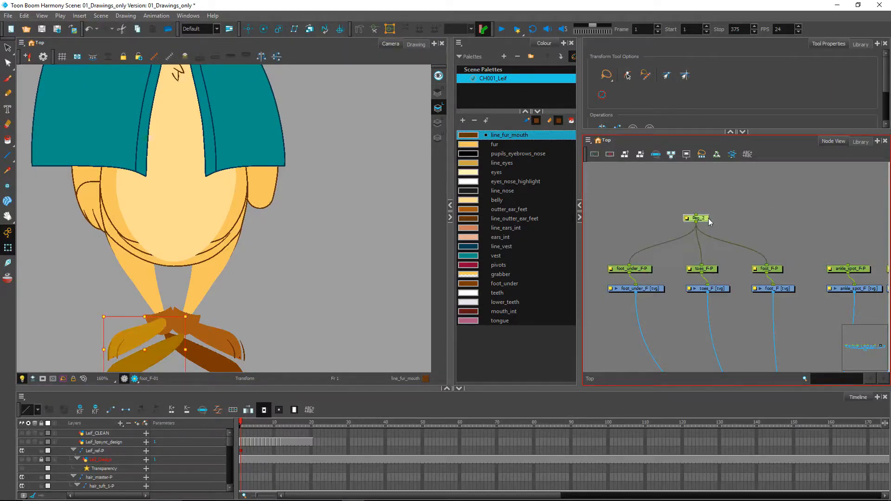
Step: Select the ankle_spot and leg pegs together for a new parent peg
double_click(696, 219)
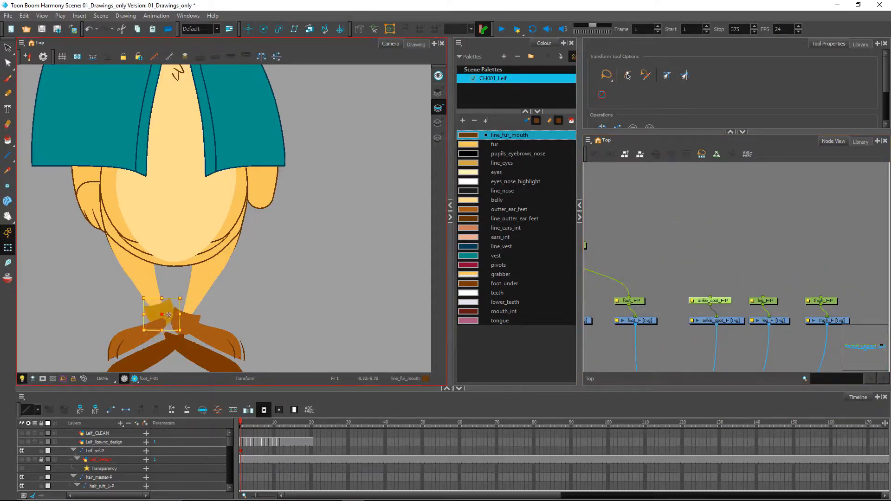
left_click_drag(166, 315, 169, 337)
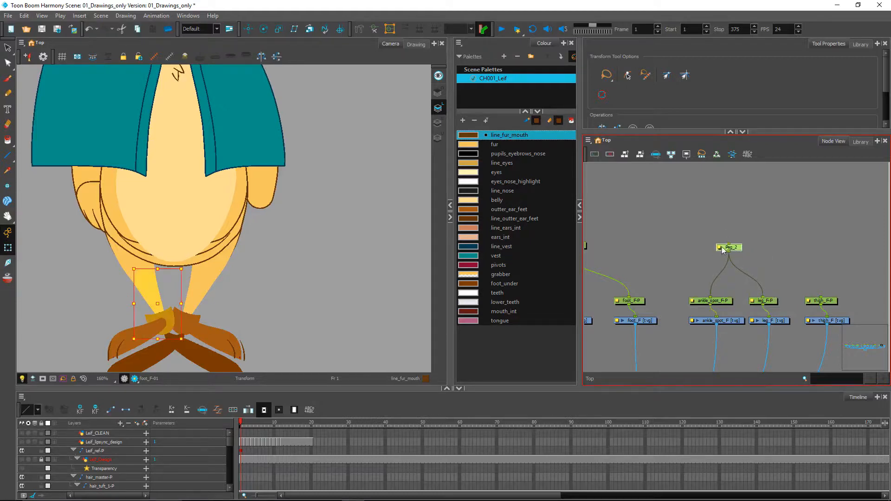
Step: Rename the ankle-and-leg parent peg to leg_F_master-P in Layer Properties
double_click(729, 247)
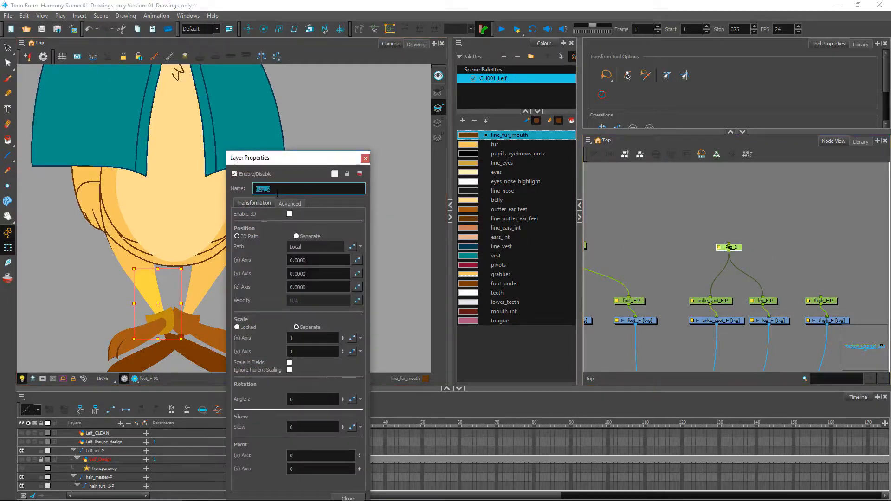
type("leg_")
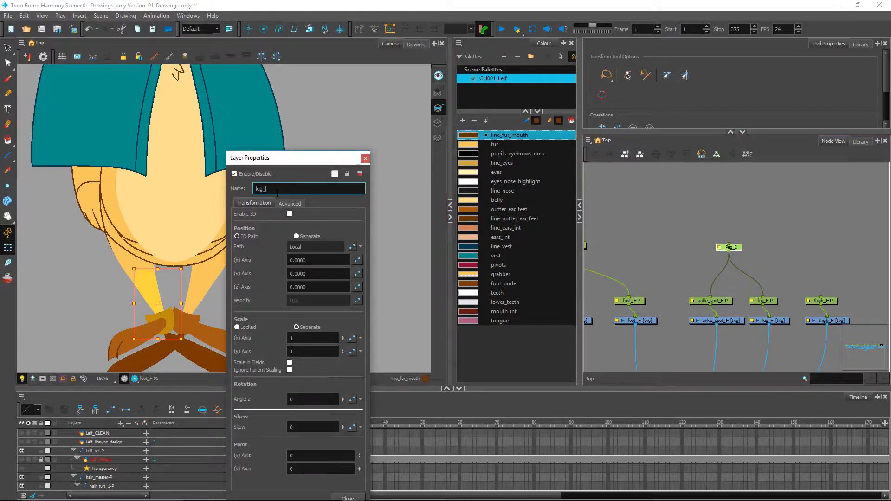
type("mi")
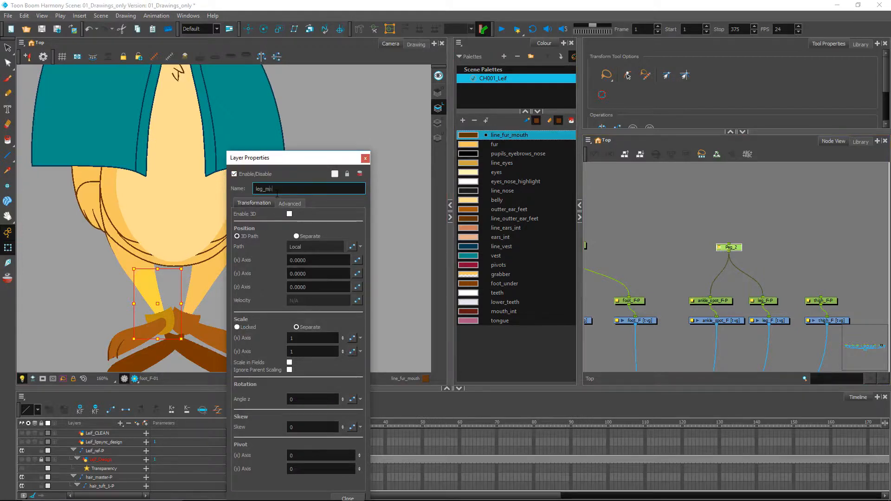
type("leg_f_")
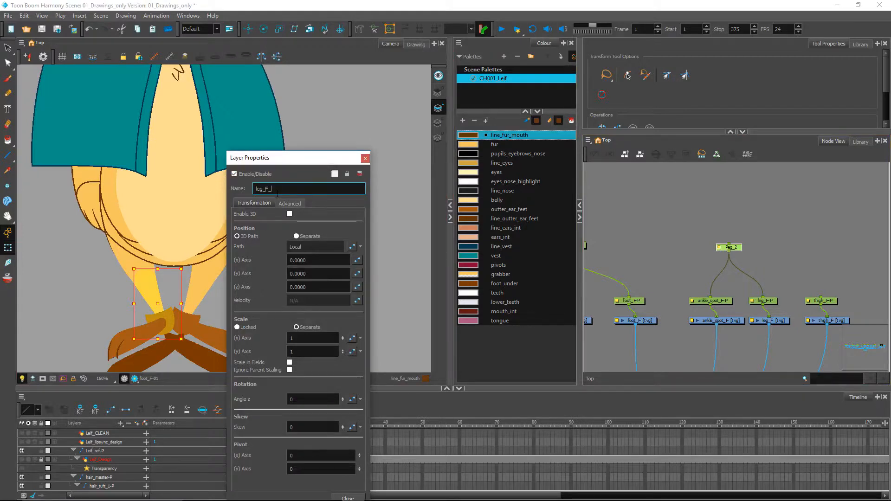
type("leg_F_master-P")
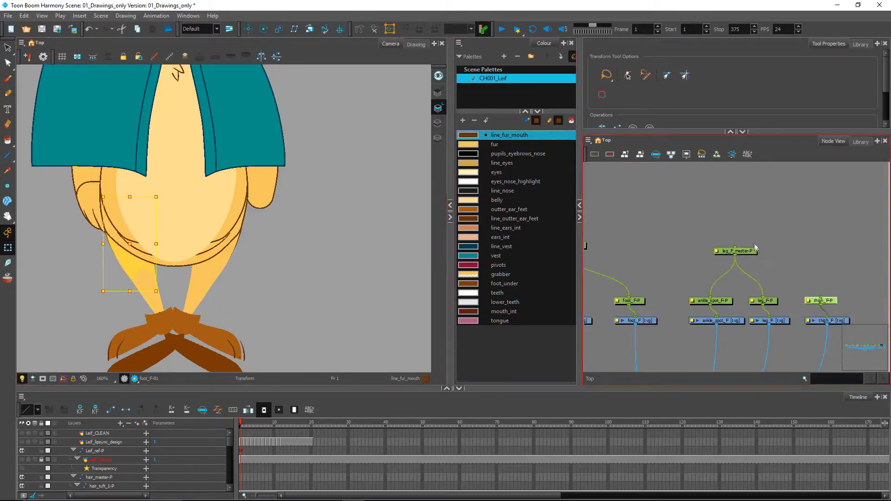
mouse_move(742, 254)
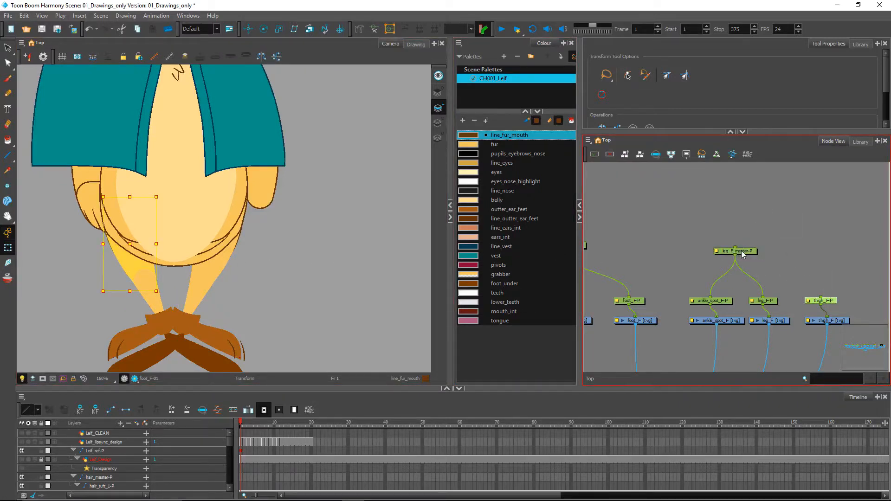
mouse_move(761, 258)
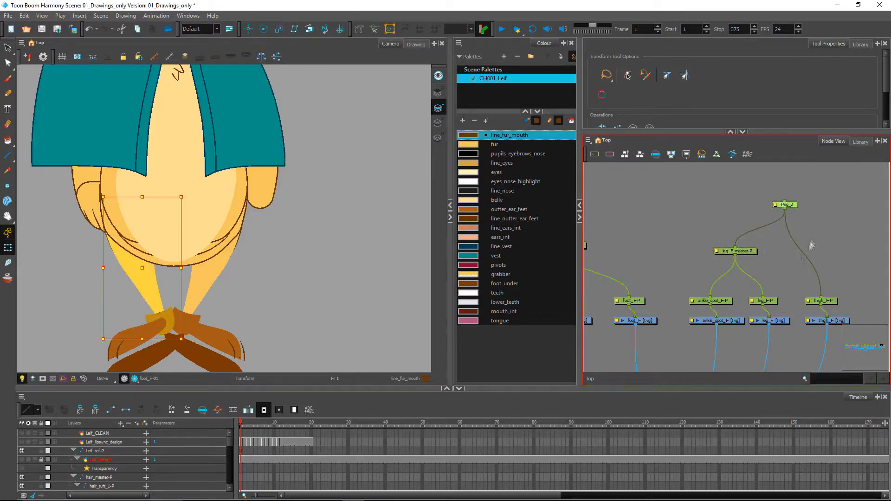
left_click(711, 301)
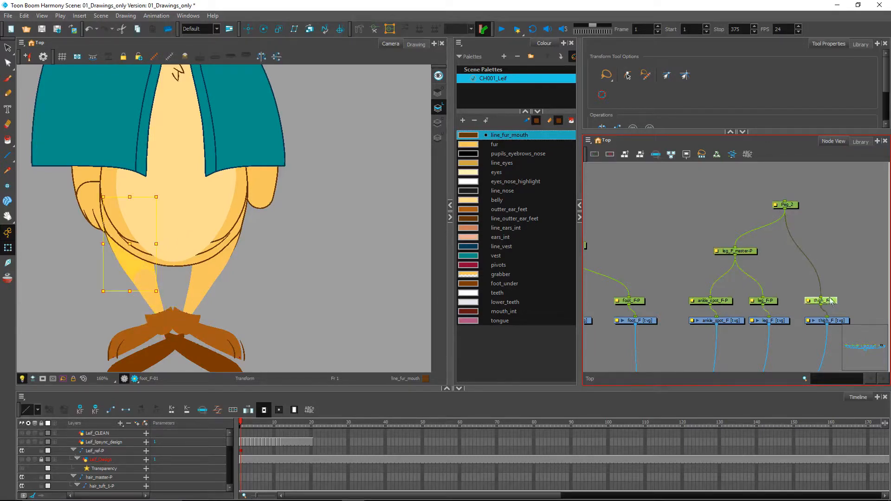
left_click_drag(822, 300, 824, 245)
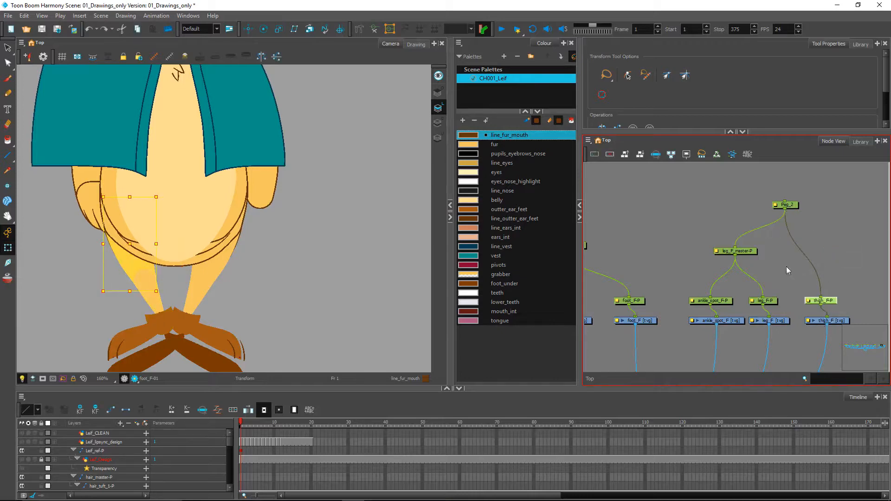
mouse_move(798, 267)
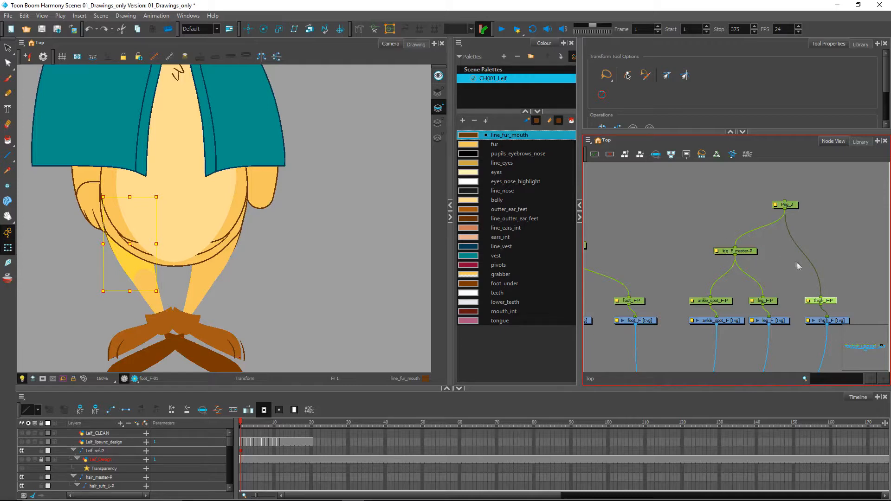
mouse_move(785, 263)
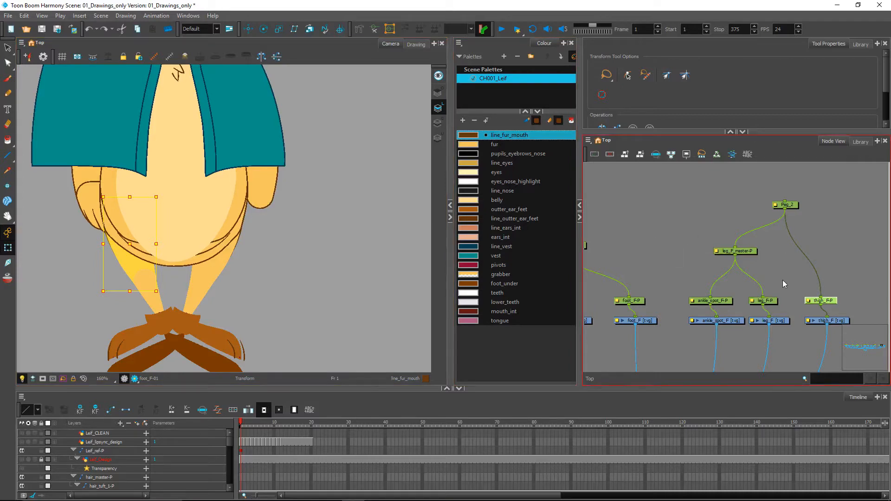
Step: Start renaming the top peg above leg_F_master-P and the thigh peg as the thigh master
double_click(786, 204)
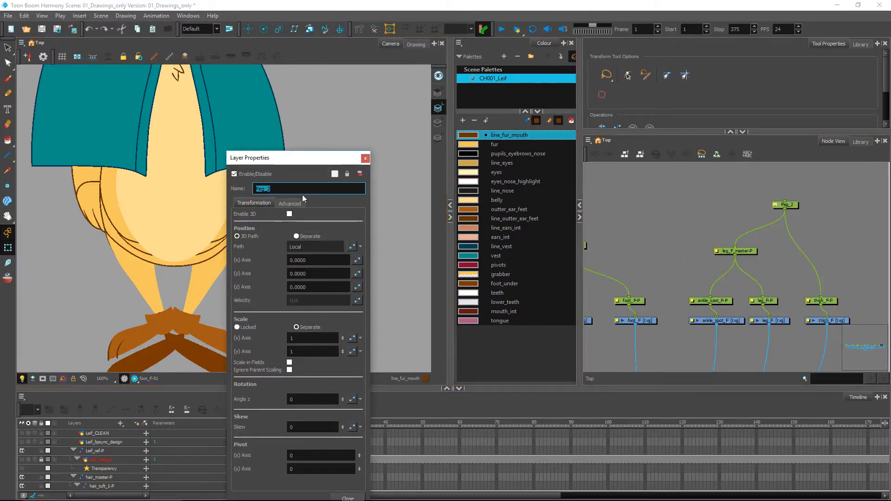
type("t")
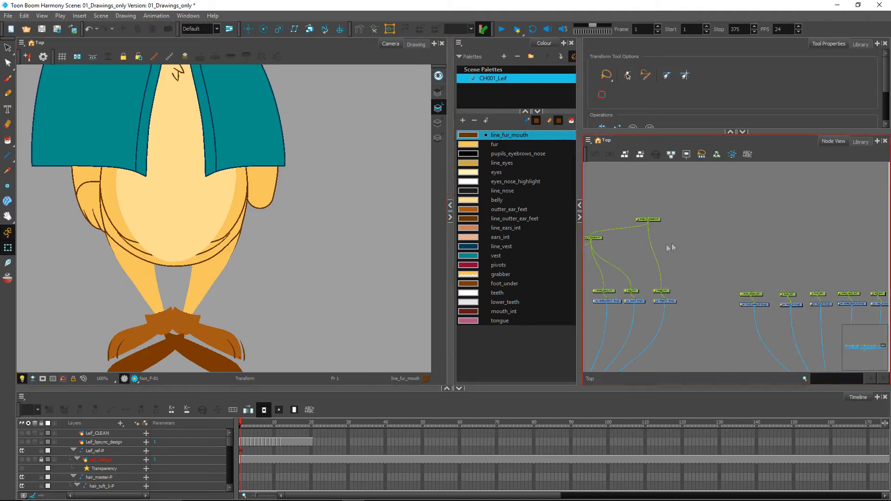
mouse_move(791, 285)
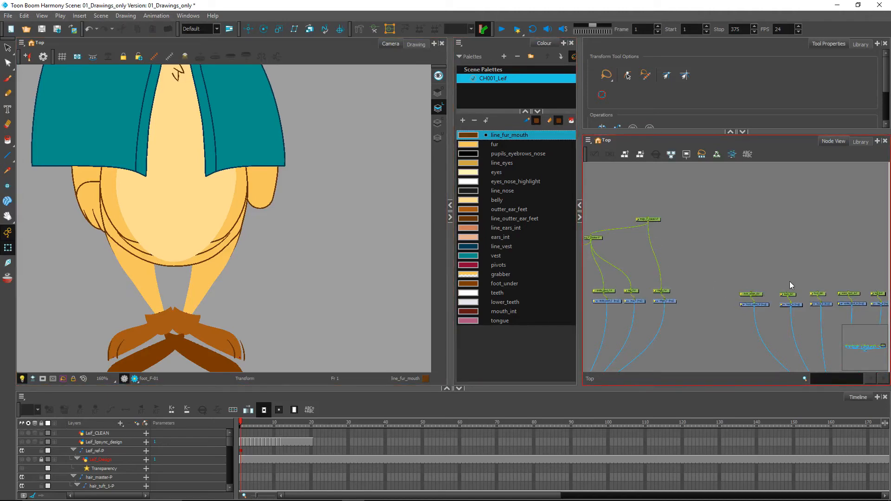
mouse_move(711, 206)
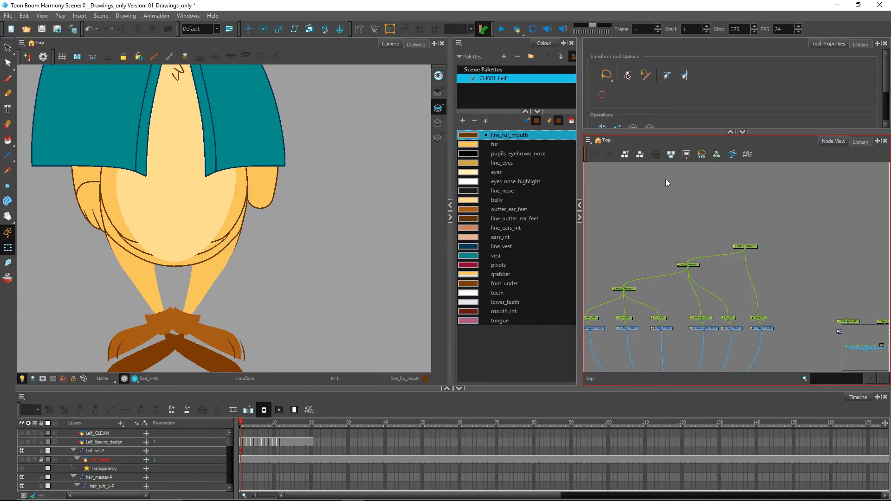
mouse_move(705, 189)
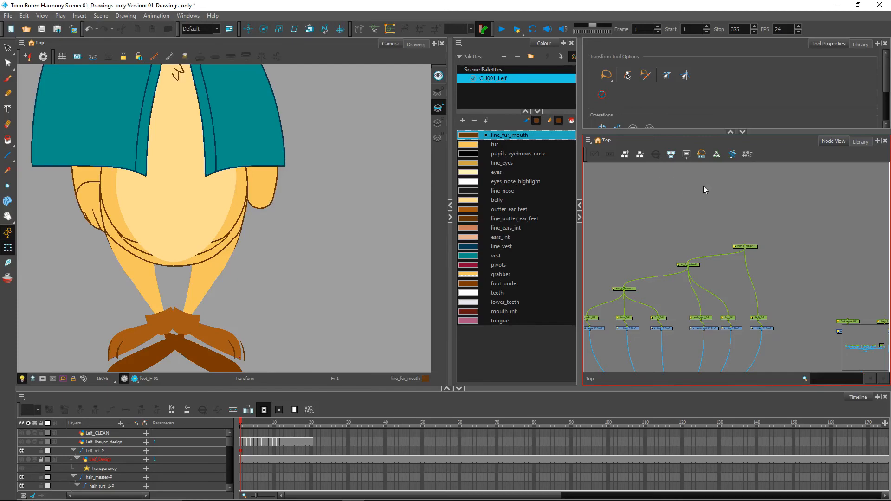